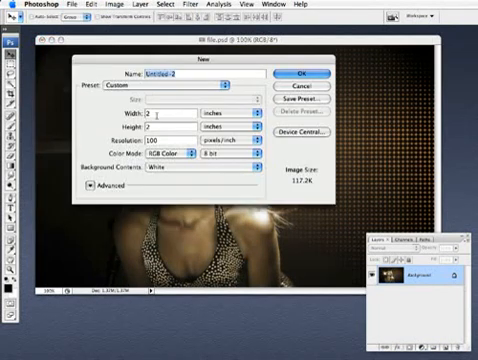
Set up a new 2 by 2 inch white document at 100 pixels/inch.
{"action": "left_click", "coordinate": [300, 76]}
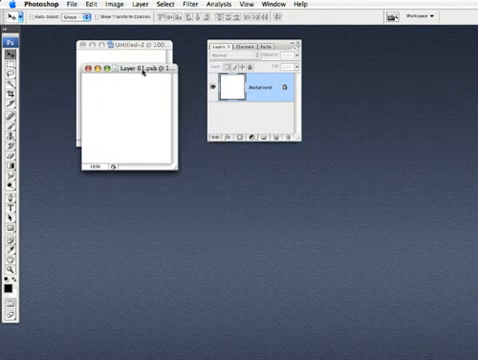
{"action": "mouse_move", "coordinate": [147, 120]}
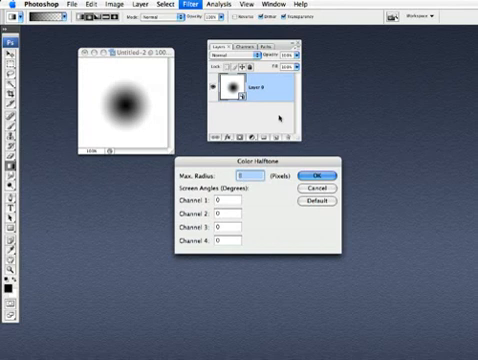
Apply Color Halftone with a maximum radius of 10 pixels.
{"action": "type", "text": "10"}
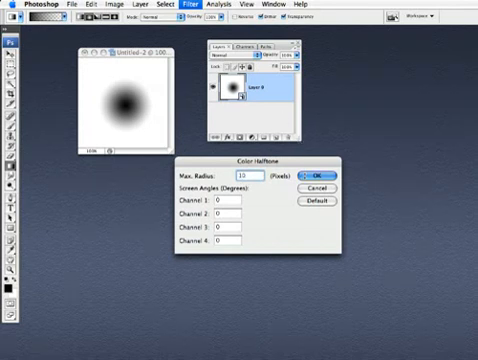
{"action": "left_click", "coordinate": [317, 172]}
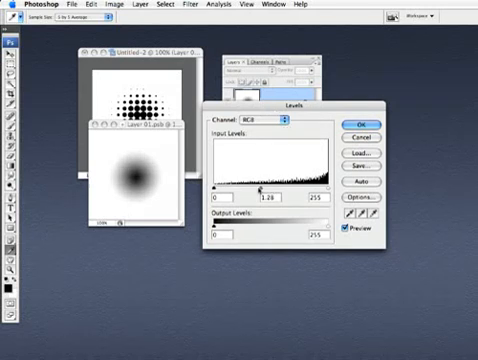
Drag the Levels midtone slider to 1.70 and apply it.
{"action": "left_click_drag", "start_coordinate": [261, 190], "coordinate": [269, 190]}
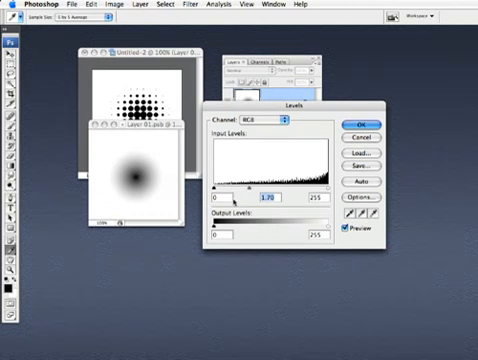
{"action": "left_click", "coordinate": [361, 114]}
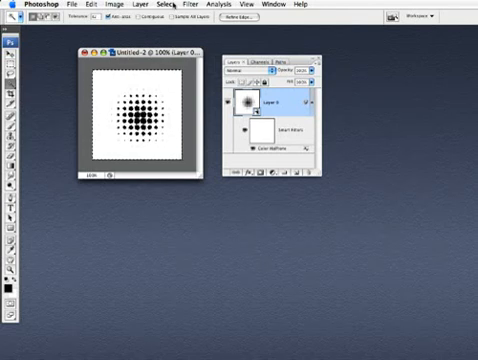
Close the smart object contents so Untitled-2 shows the updated halftone dots.
{"action": "left_click", "coordinate": [169, 7]}
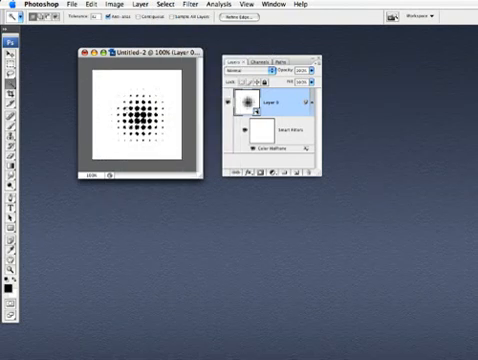
Define a brush preset from the dot pattern named 'halftone'.
{"action": "left_click", "coordinate": [72, 5]}
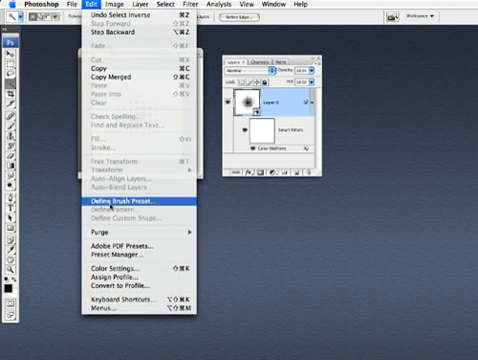
{"action": "left_click", "coordinate": [122, 205]}
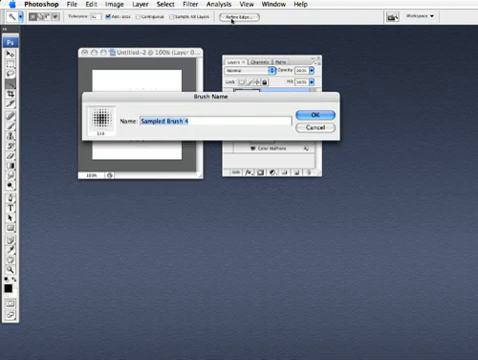
{"action": "type", "text": "halftone"}
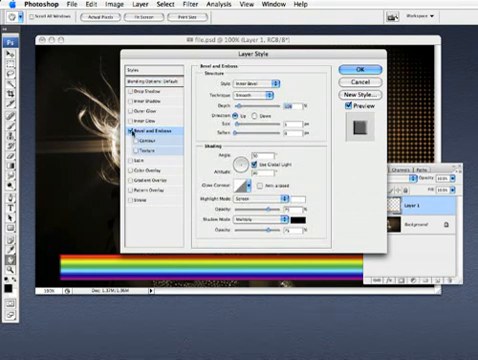
Turn on Bevel and Emboss in Layer 1's Layer Style.
{"action": "left_click", "coordinate": [150, 105]}
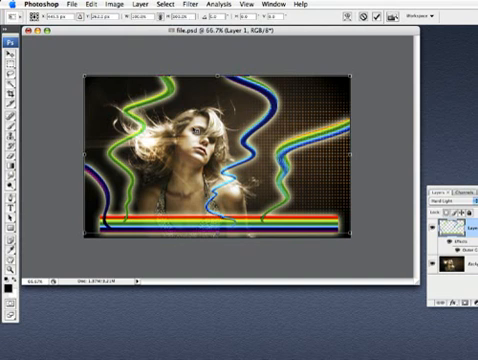
Bring up the Free Transform context menu on Layer 1 to choose Distort.
{"action": "right_click", "coordinate": [200, 150]}
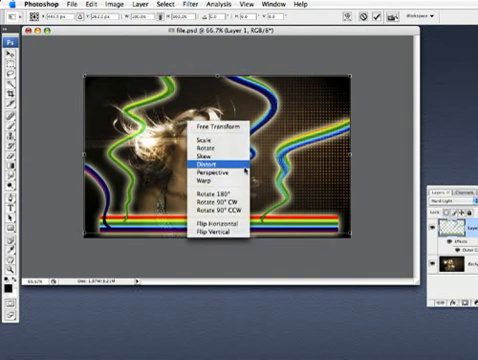